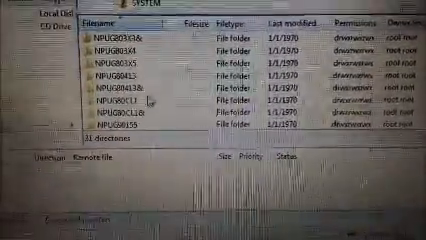
Select the second-to-last NPUG game folder in the remote site listing.
{"action": "left_click", "coordinate": [130, 125]}
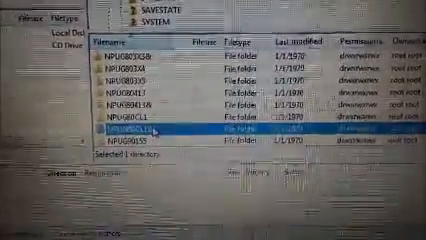